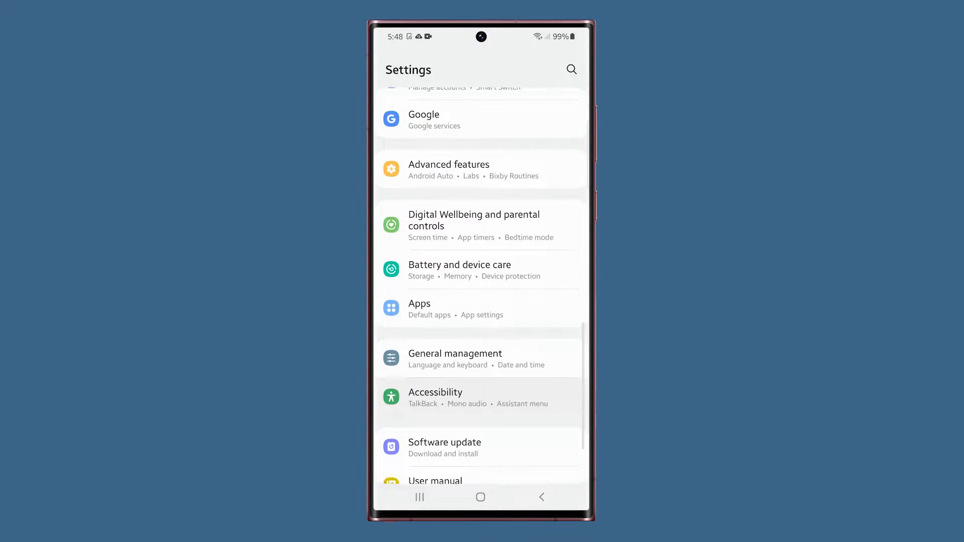
- Leave the More battery settings screen and land on the Galaxy home screen
scroll("down", 3)
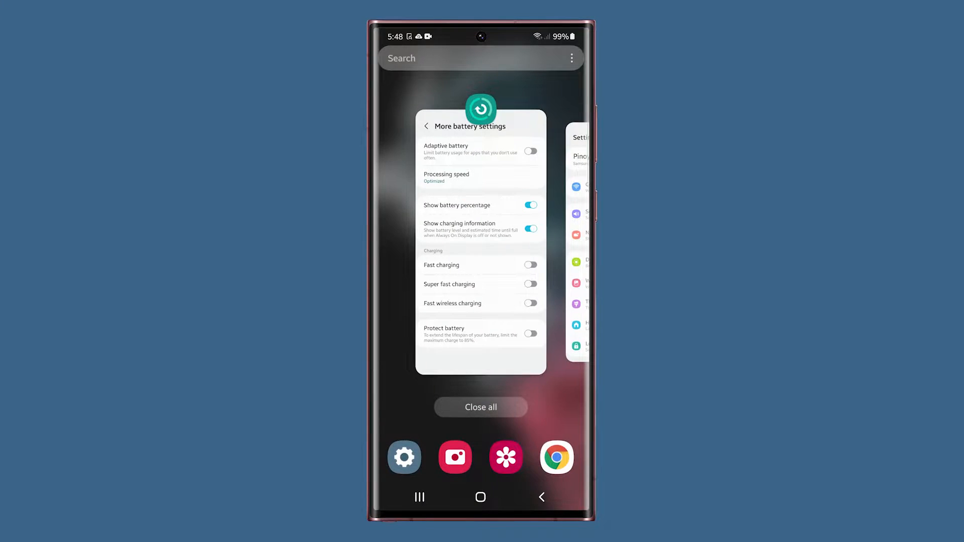
left_click(480, 407)
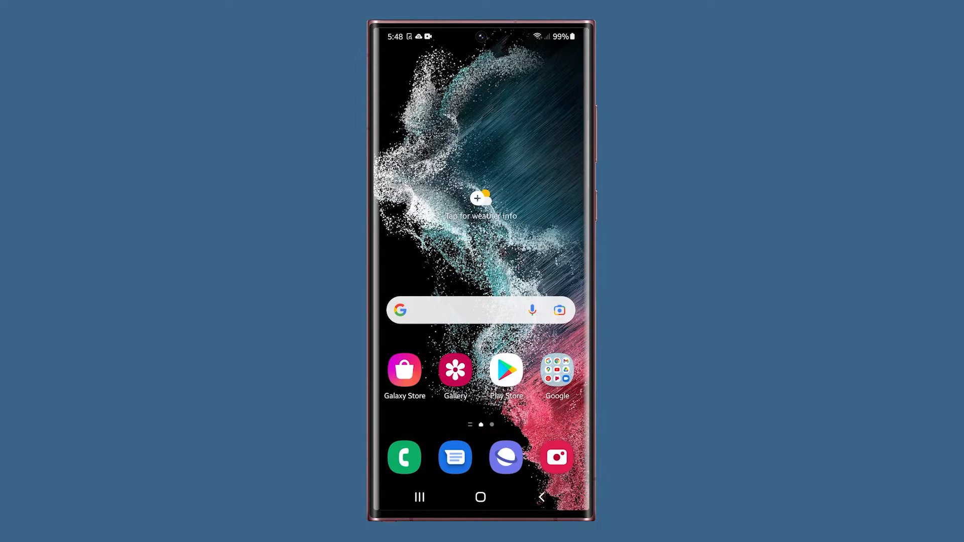
- Reopen Settings from the app drawer and reach Software information under About phone
scroll("up", 3)
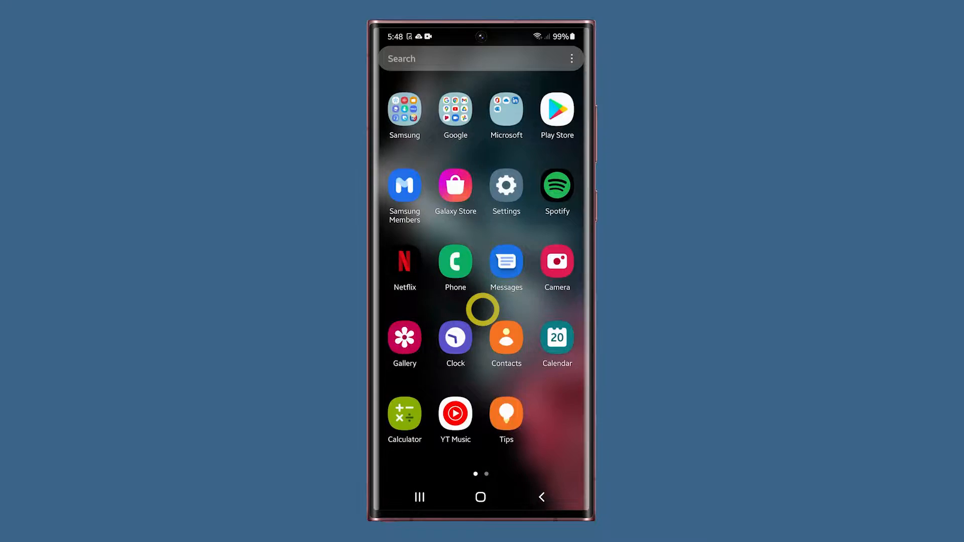
left_click(505, 185)
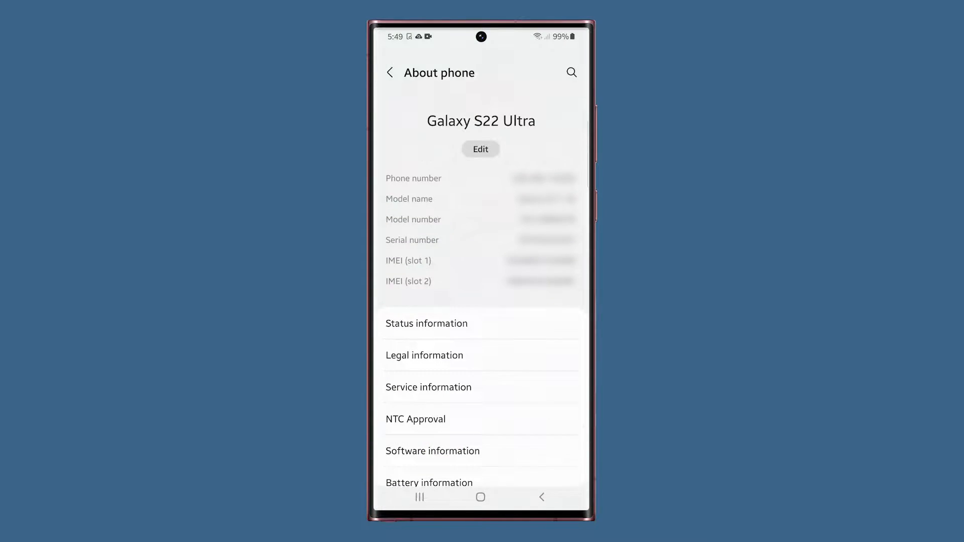
left_click(432, 448)
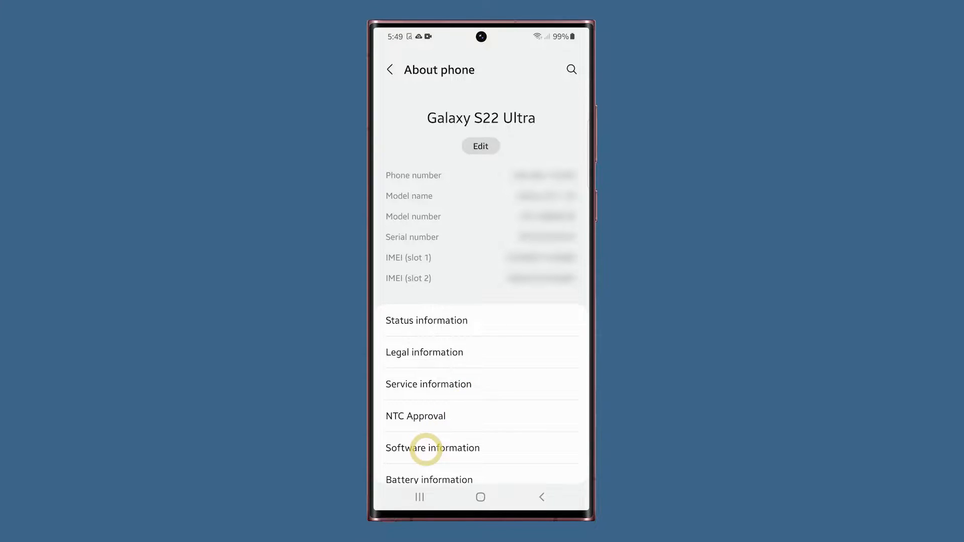
left_click(432, 448)
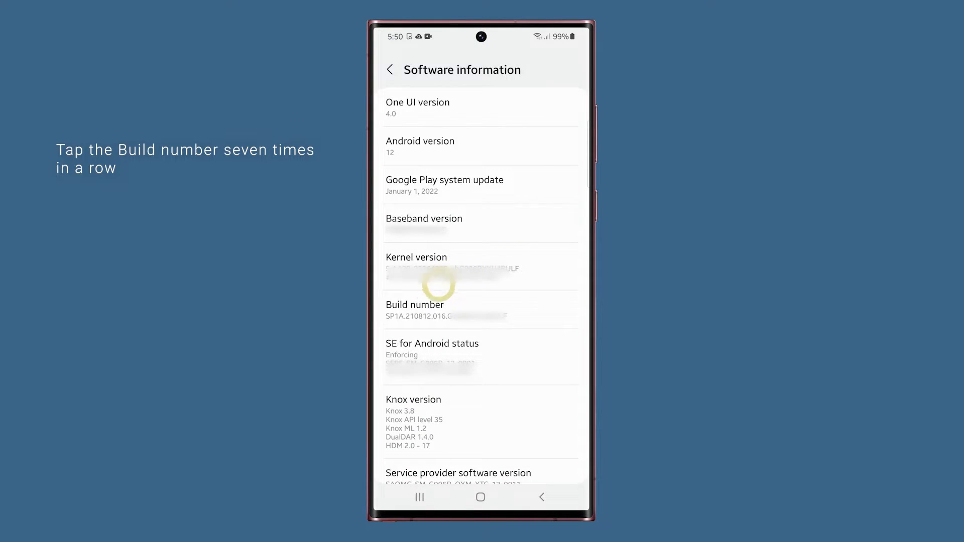
- Tap Build number repeatedly until developer mode unlocks, then head back toward main Settings
left_click(421, 310)
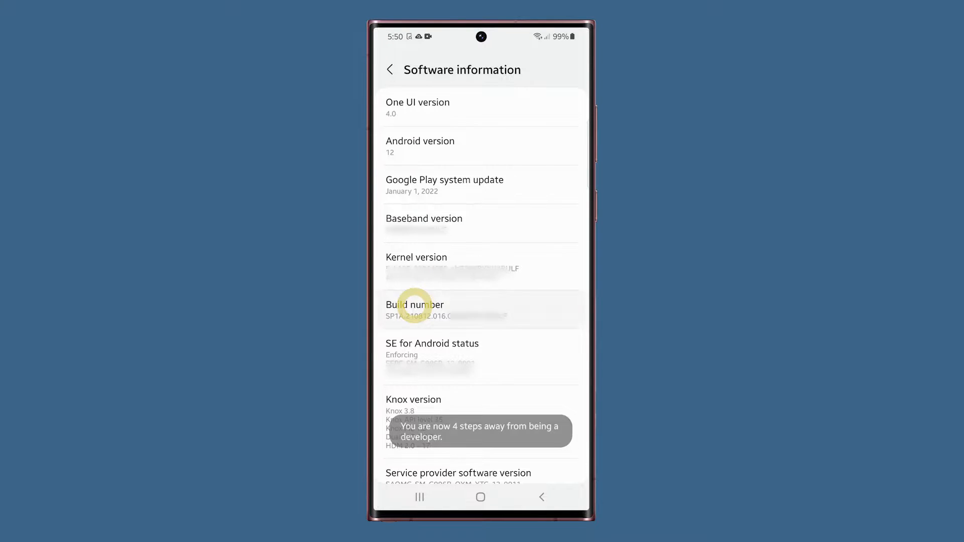
left_click(415, 307)
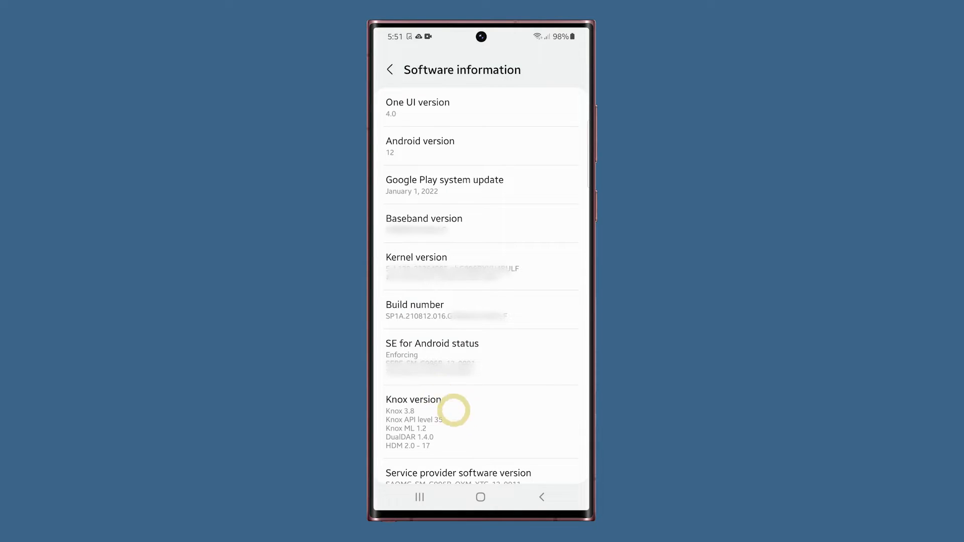
left_click(542, 498)
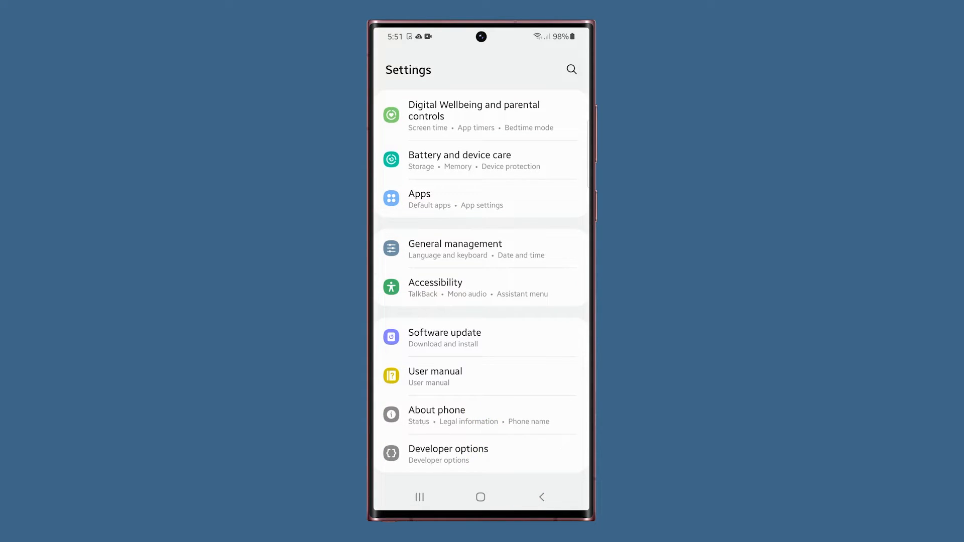
- Open Developer options at the bottom of Settings, showing its toggle On
left_click(456, 453)
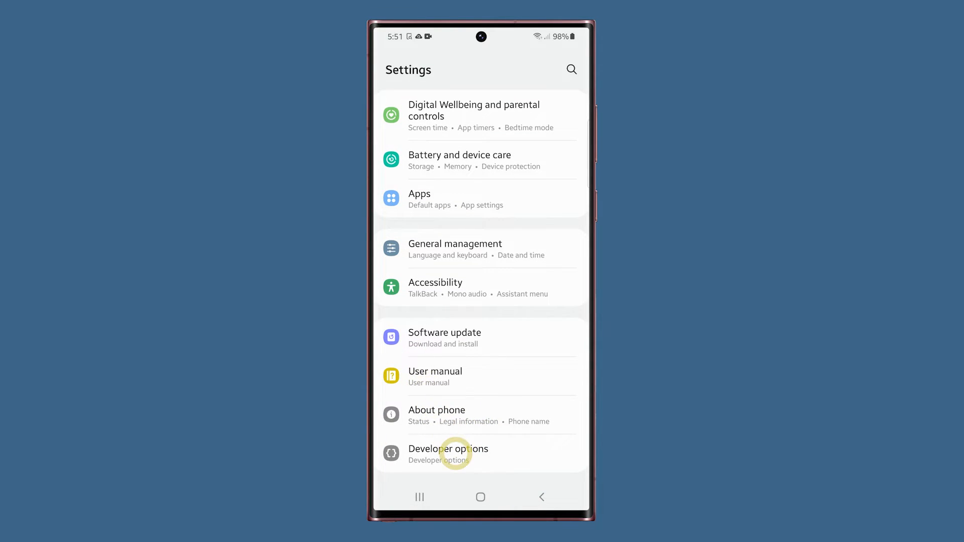
left_click(448, 449)
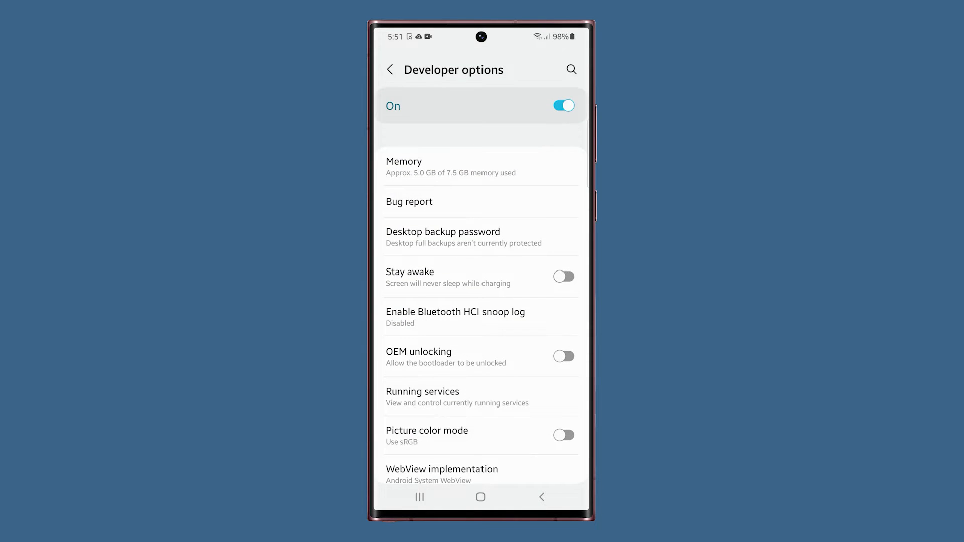